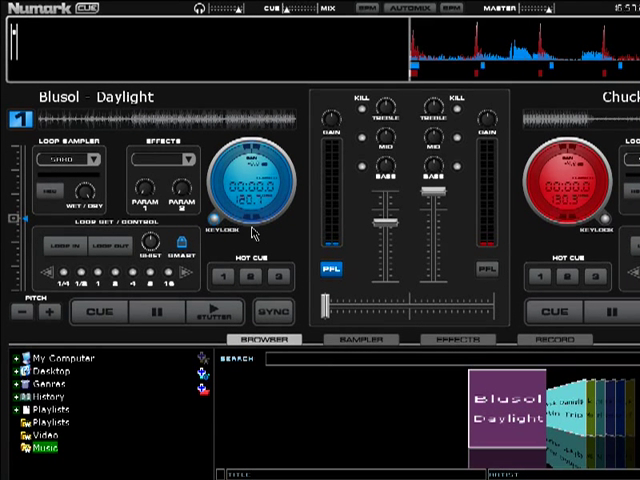
pyautogui.moveTo(228, 232)
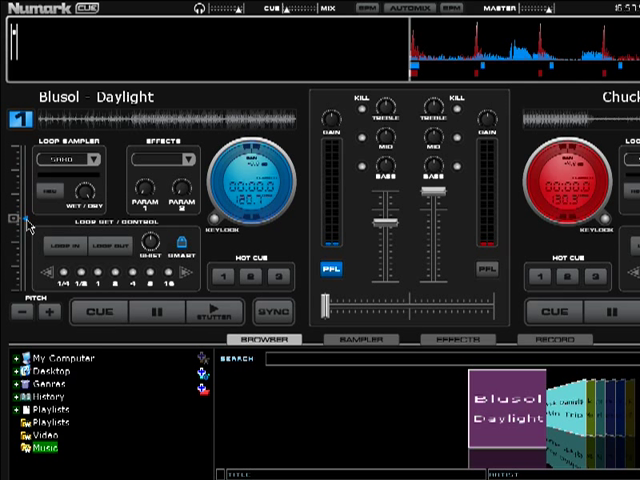
pyautogui.moveTo(44, 224)
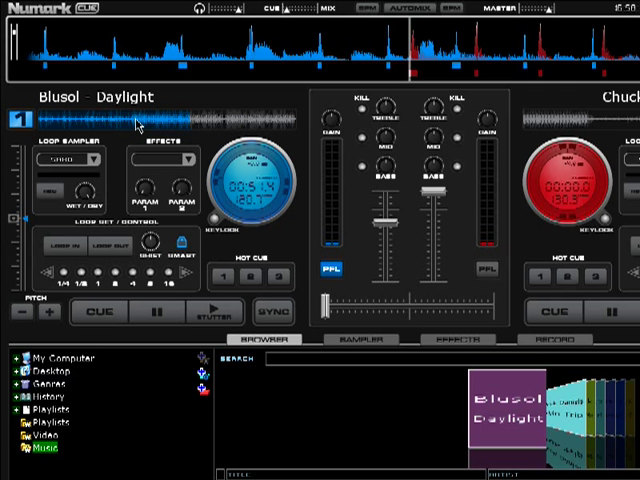
pyautogui.click(208, 312)
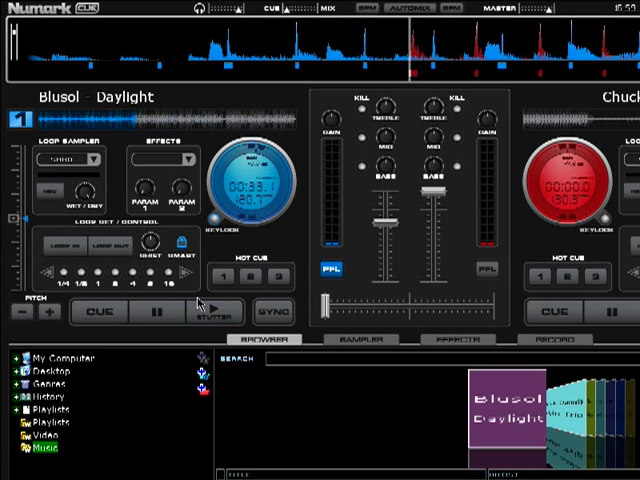
# - Keep Daylight playing on deck 1 with Latin Trip on deck 2 and the Music folder listed
pyautogui.click(204, 312)
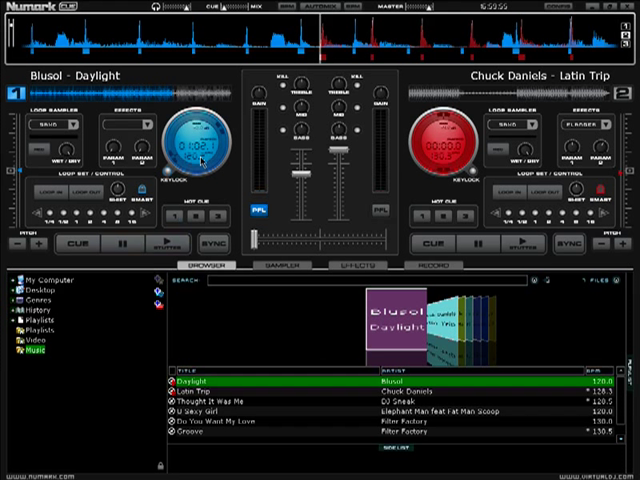
pyautogui.moveTo(448, 164)
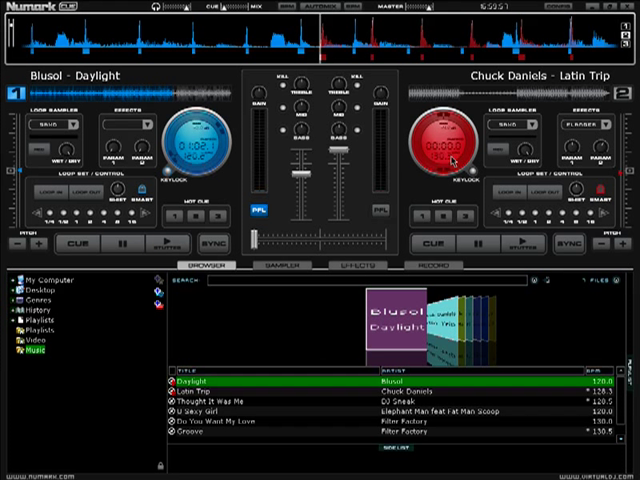